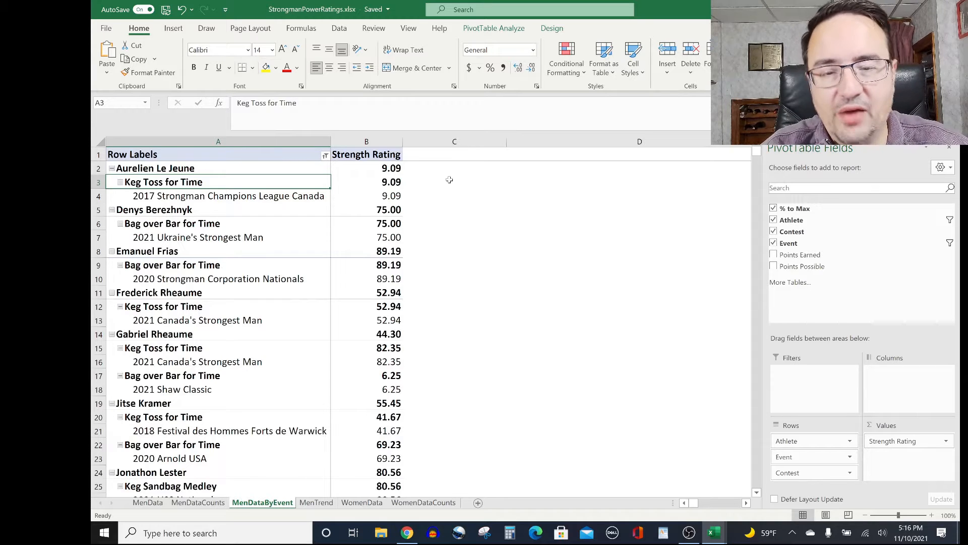
click(153, 210)
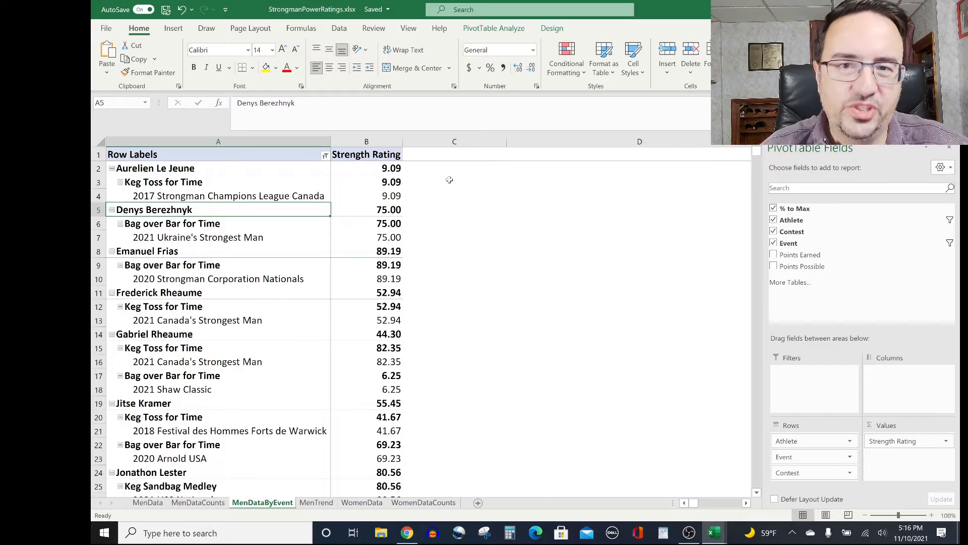
click(366, 210)
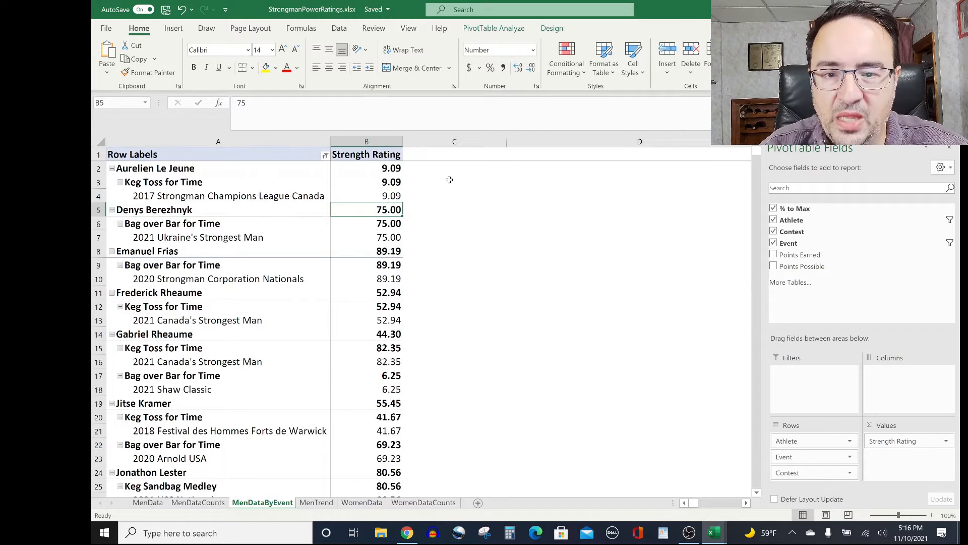
click(367, 251)
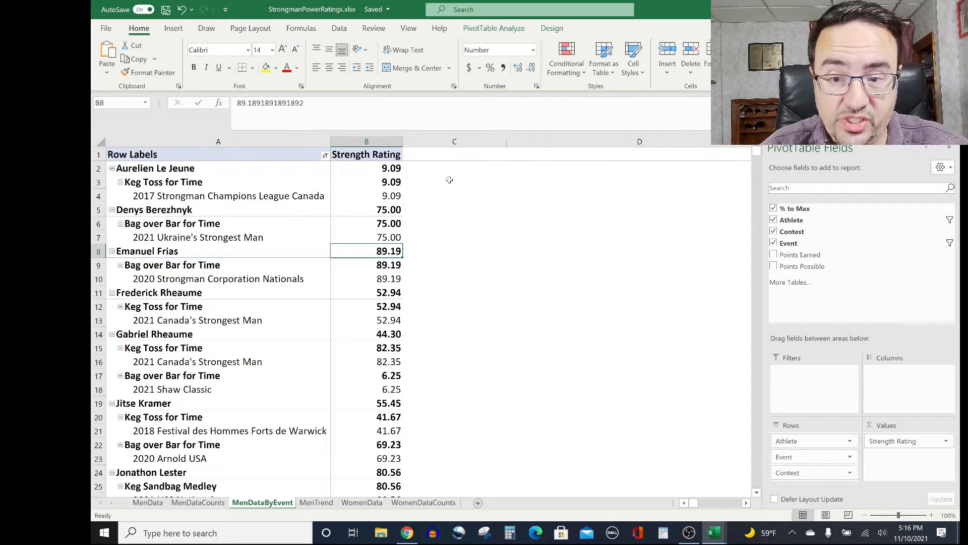
click(366, 265)
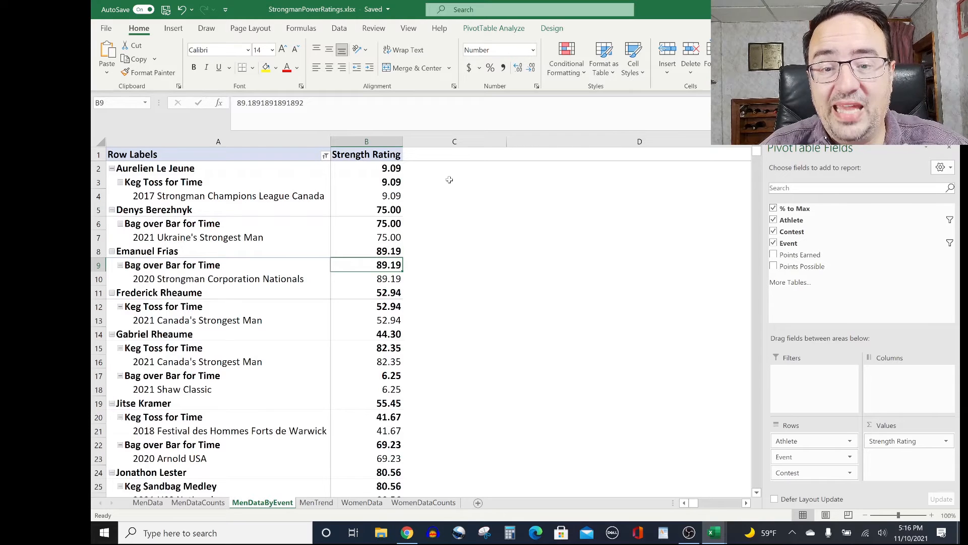
click(366, 306)
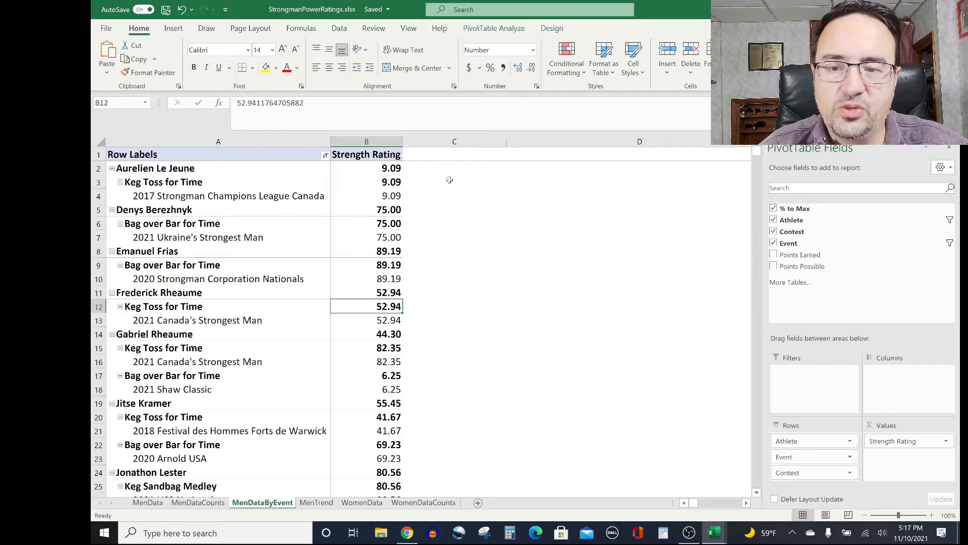
Review the 2020 Nationals and 2021 Canada's Strongest Man entries and Gabriel Rheaume's 82.35 and 6.25 ratings.
click(218, 279)
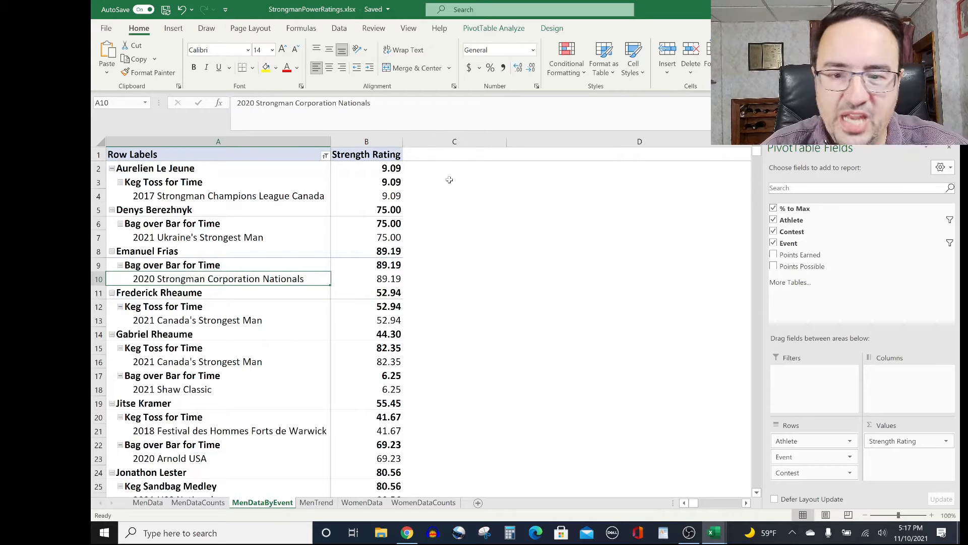
click(197, 320)
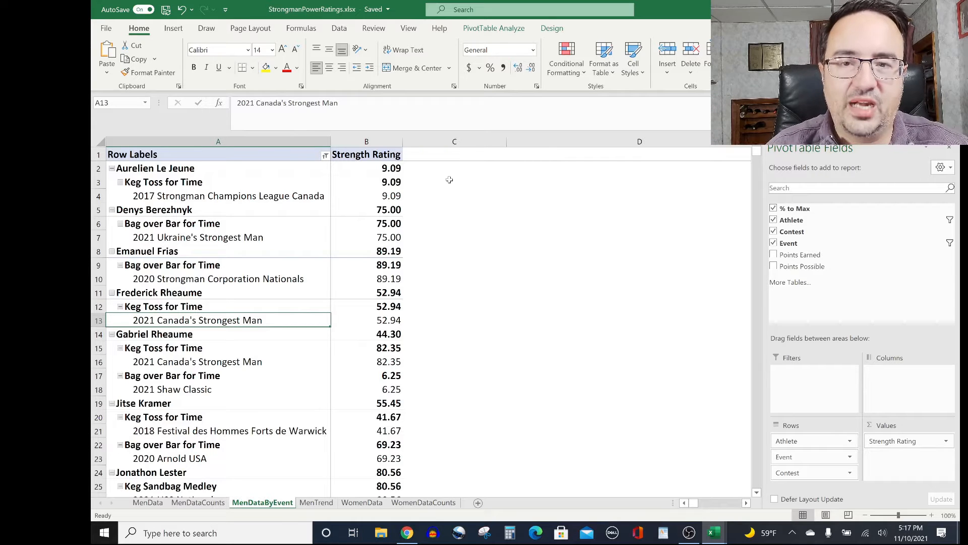
click(366, 320)
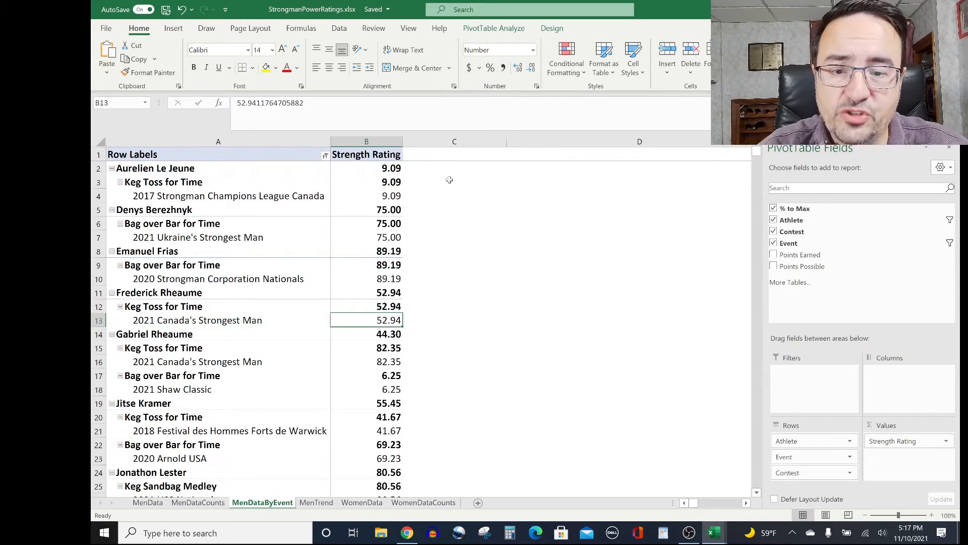
click(366, 348)
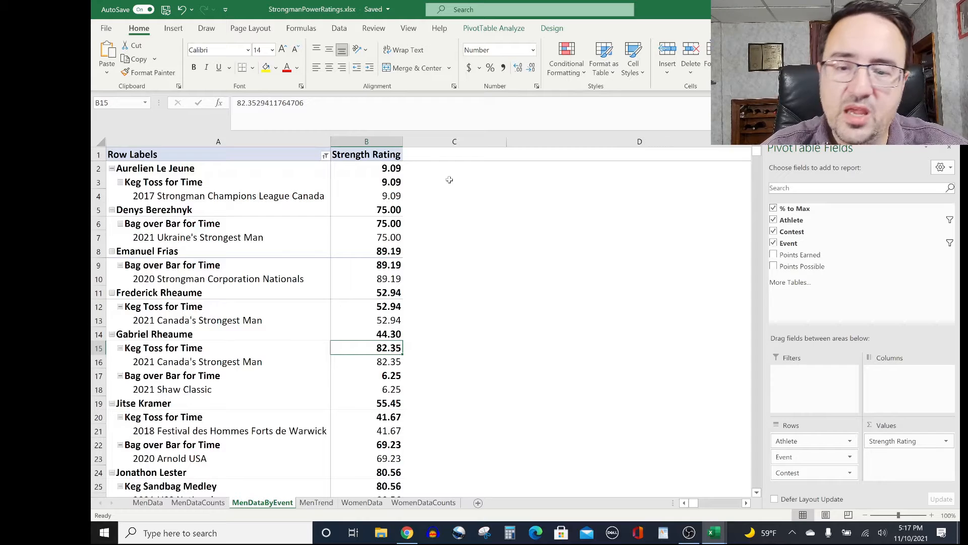
click(366, 375)
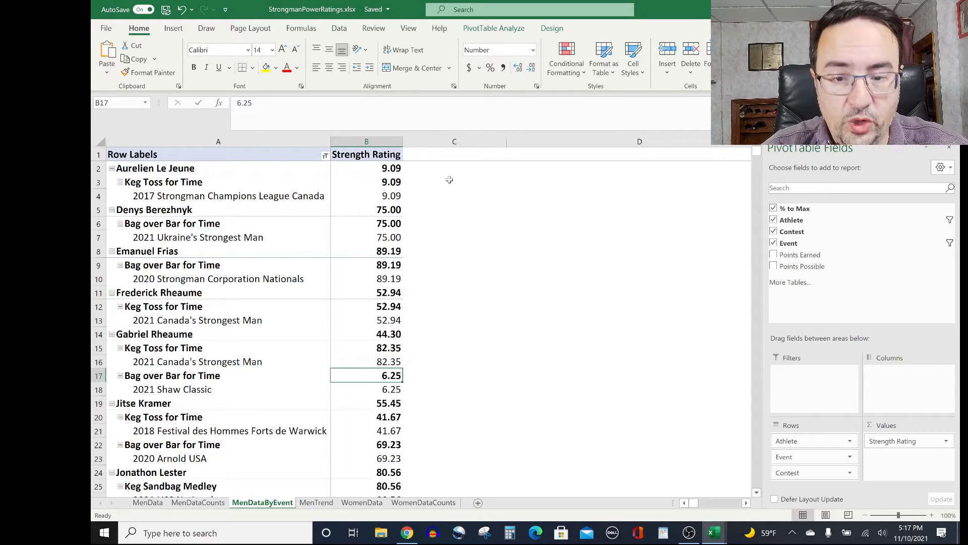
click(366, 431)
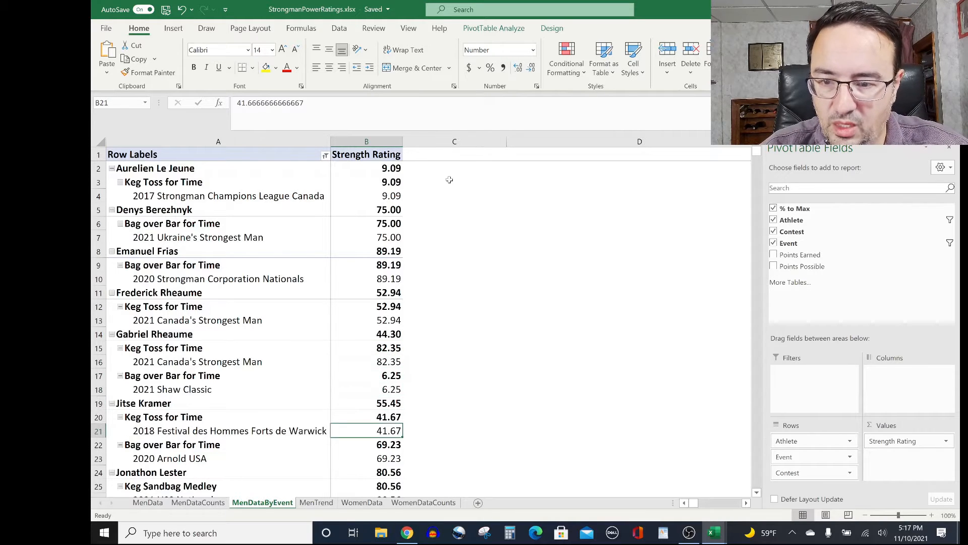
scroll(down, 3)
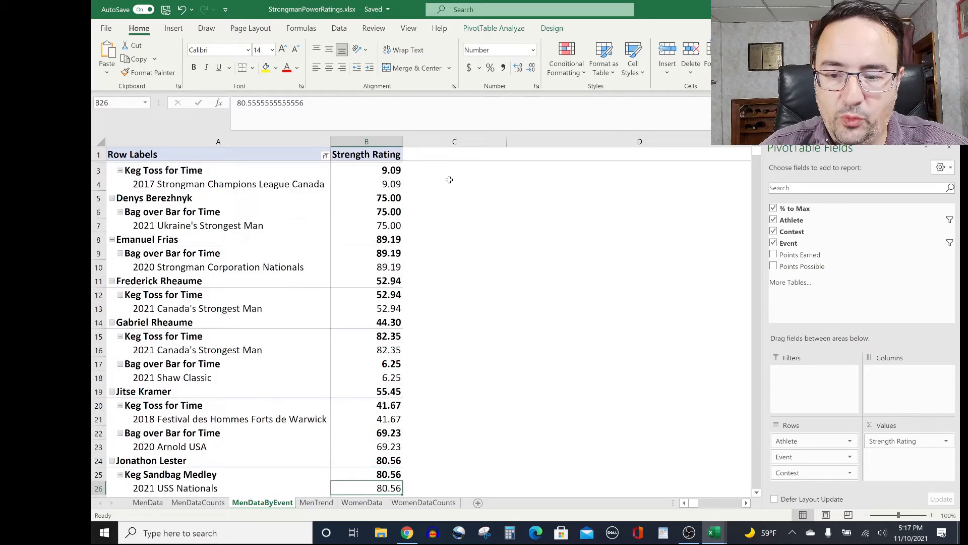
scroll(down, 3)
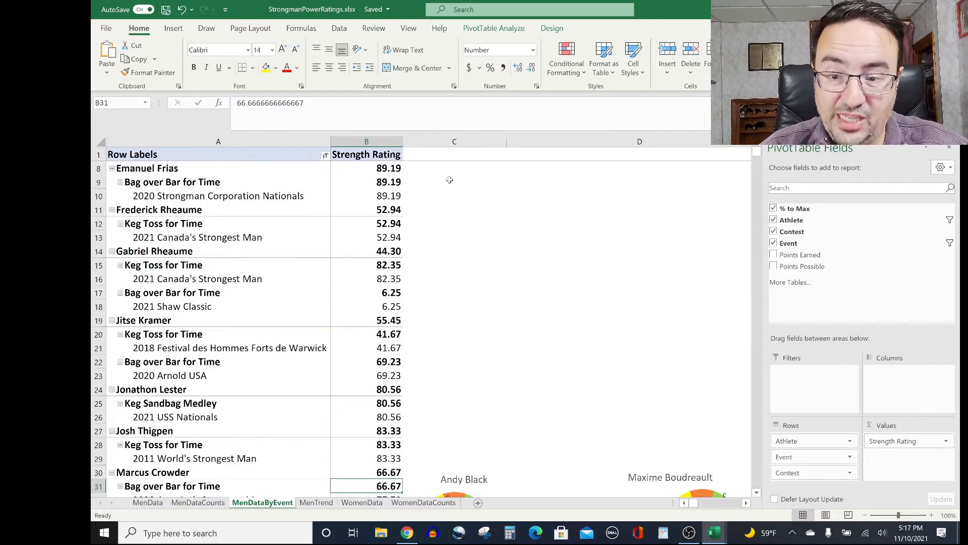
scroll(down, 3)
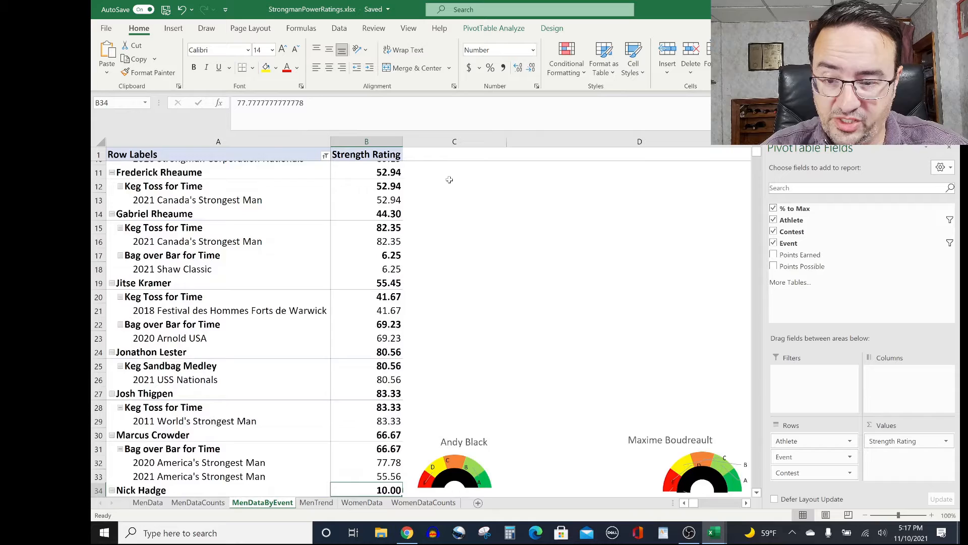
scroll(down, 3)
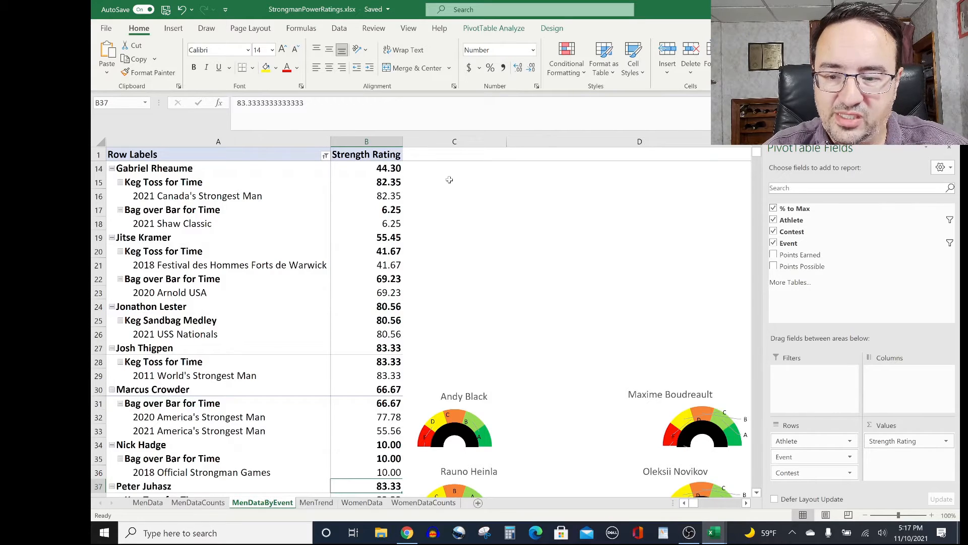
scroll(down, 3)
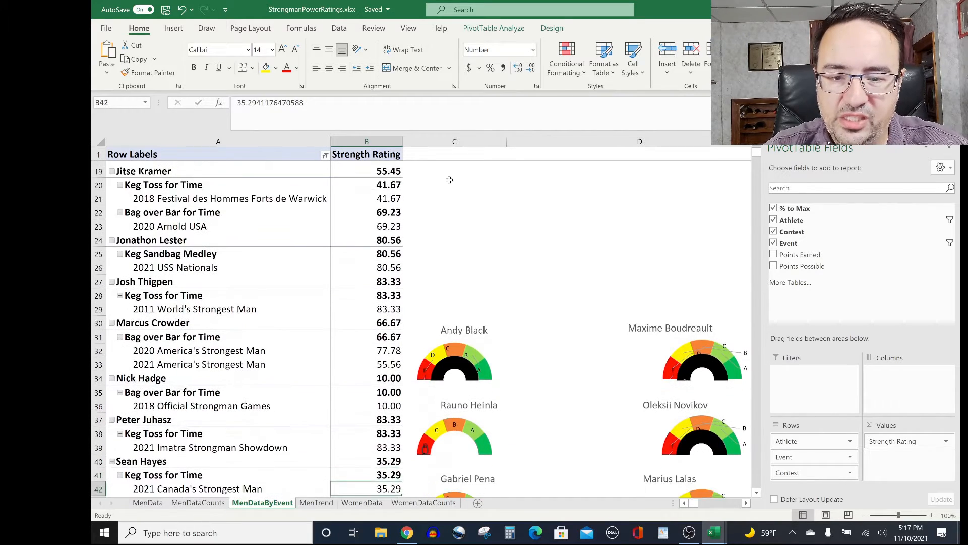
scroll(down, 3)
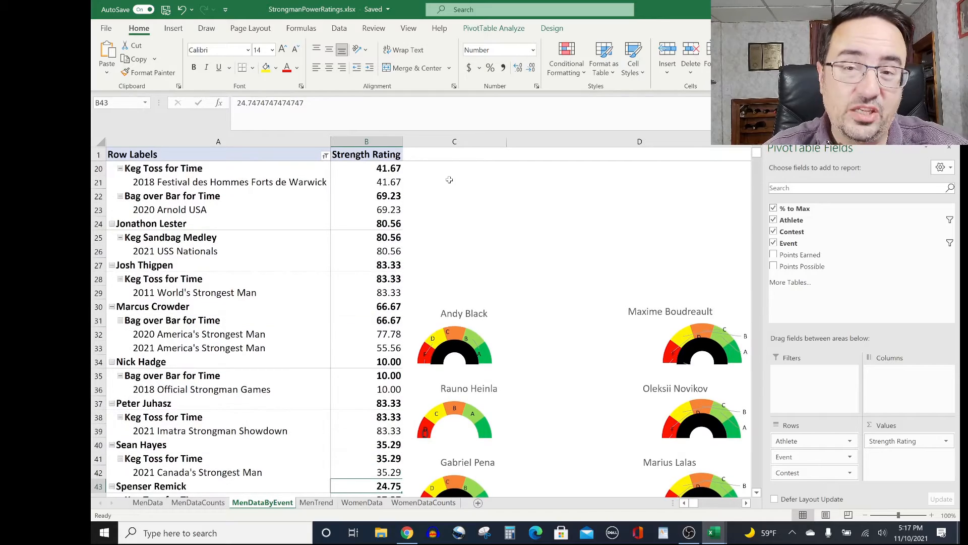
scroll(down, 3)
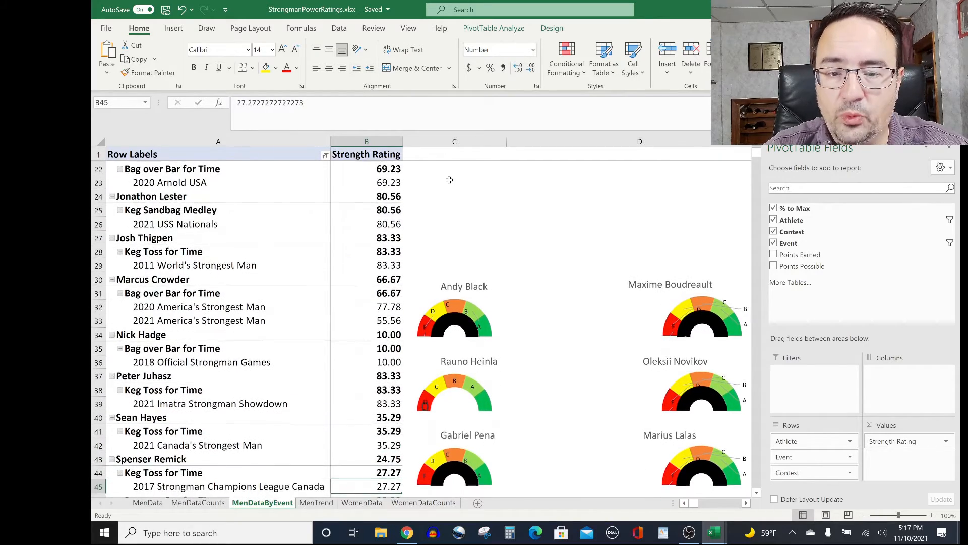
scroll(down, 3)
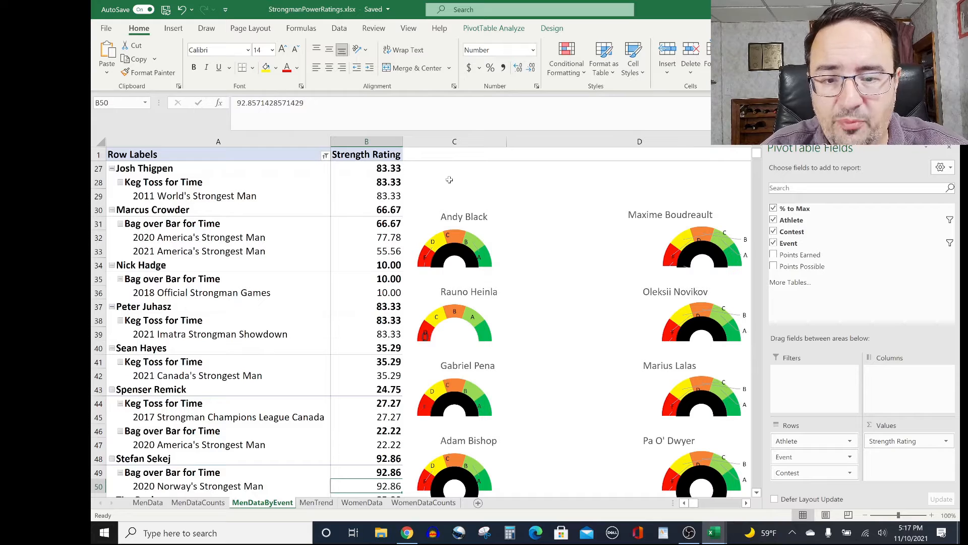
scroll(down, 3)
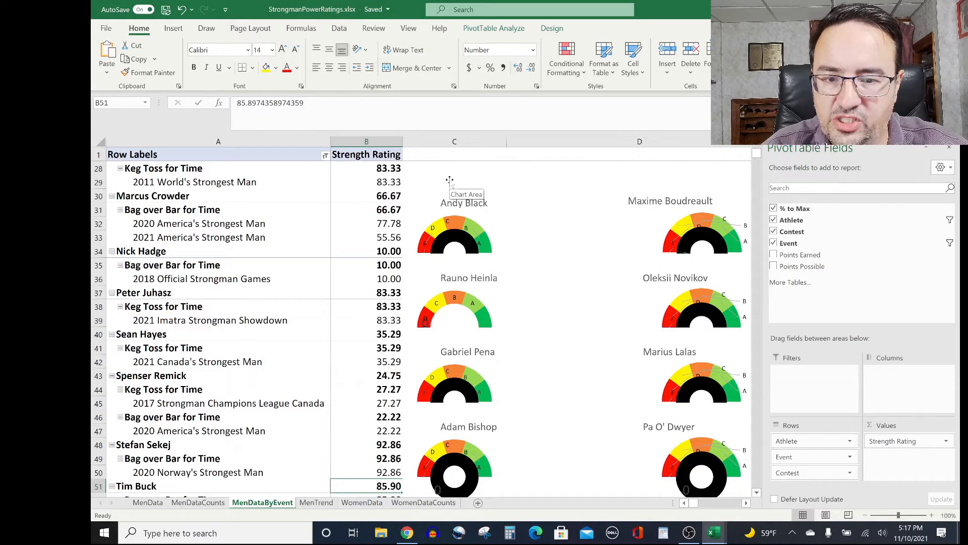
scroll(down, 3)
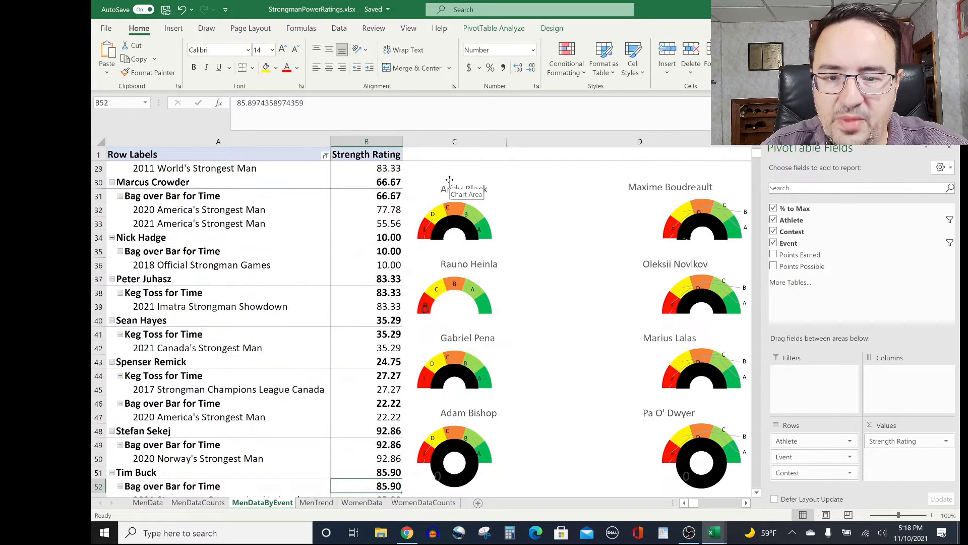
scroll(down, 3)
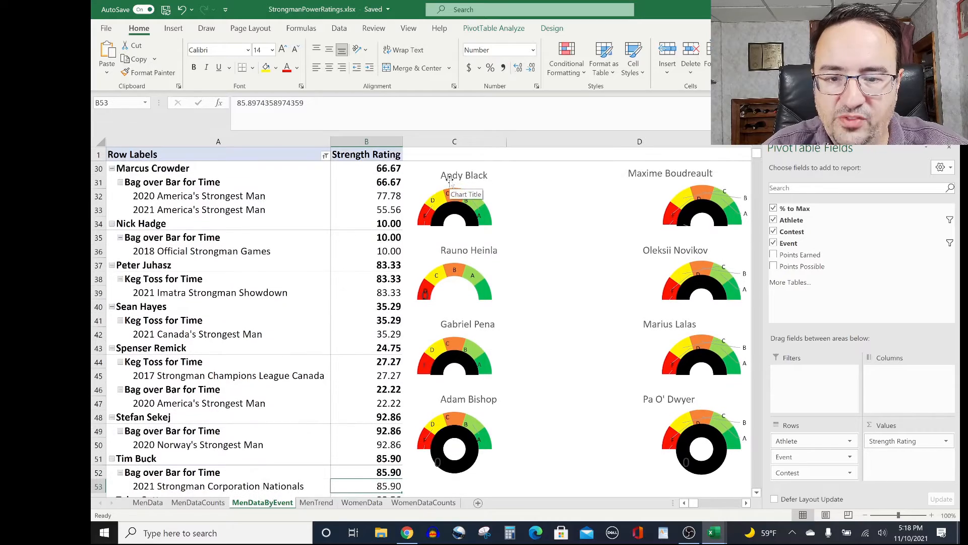
scroll(down, 3)
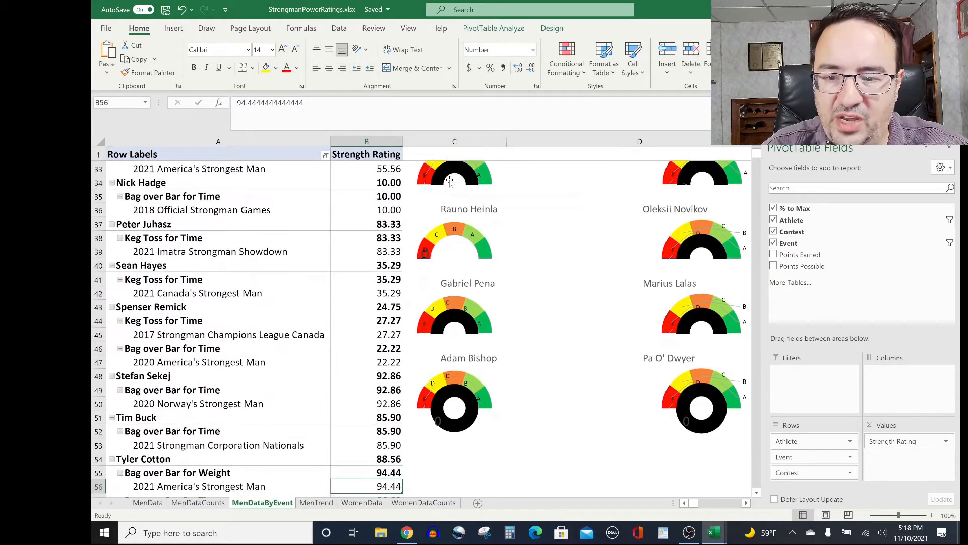
scroll(down, 3)
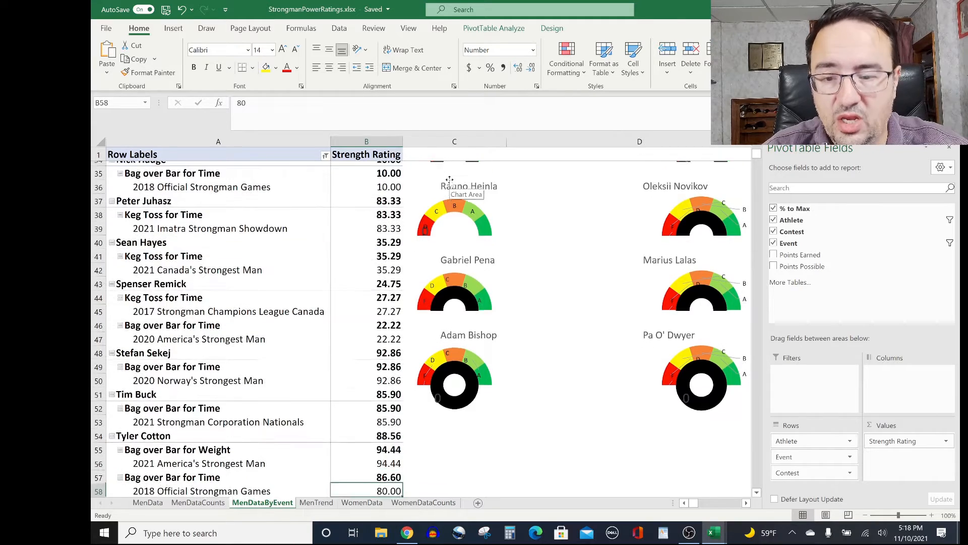
scroll(down, 3)
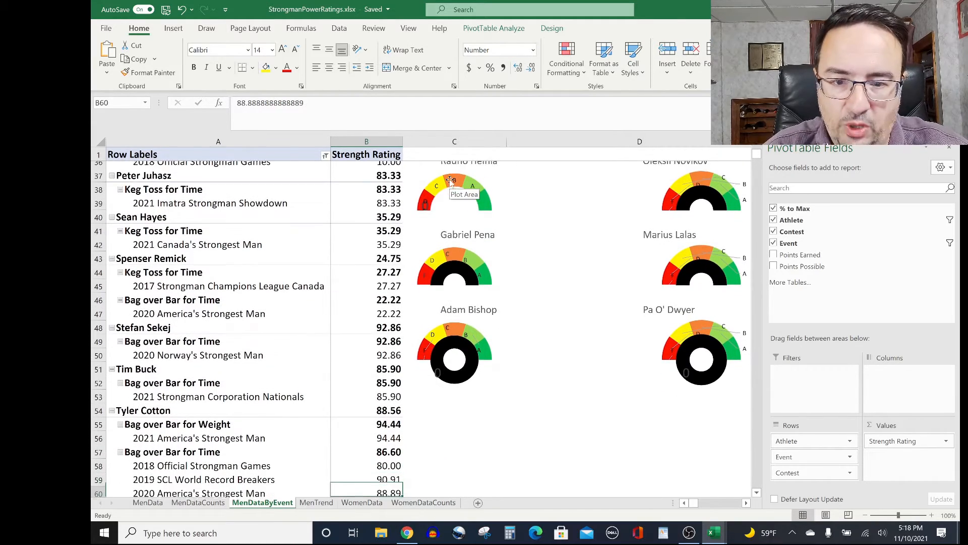
scroll(down, 3)
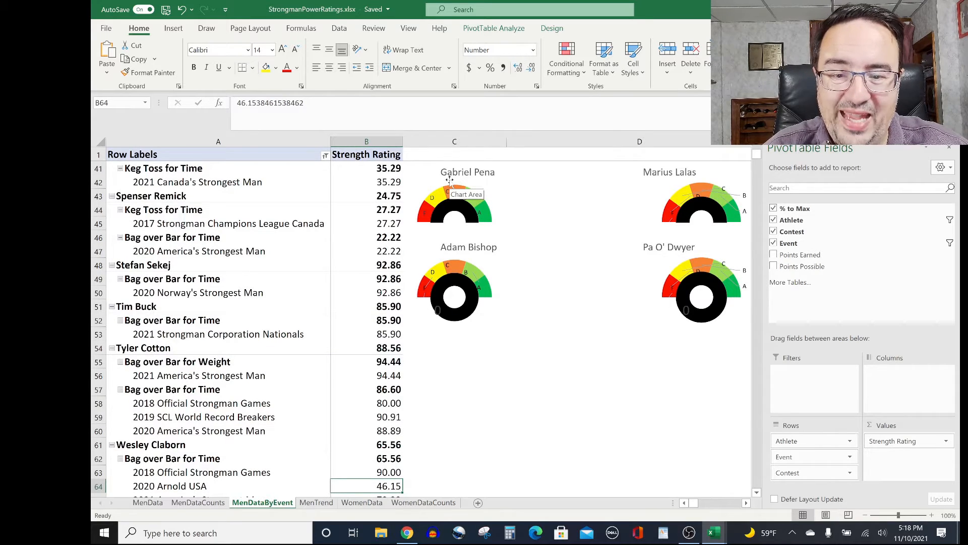
scroll(down, 3)
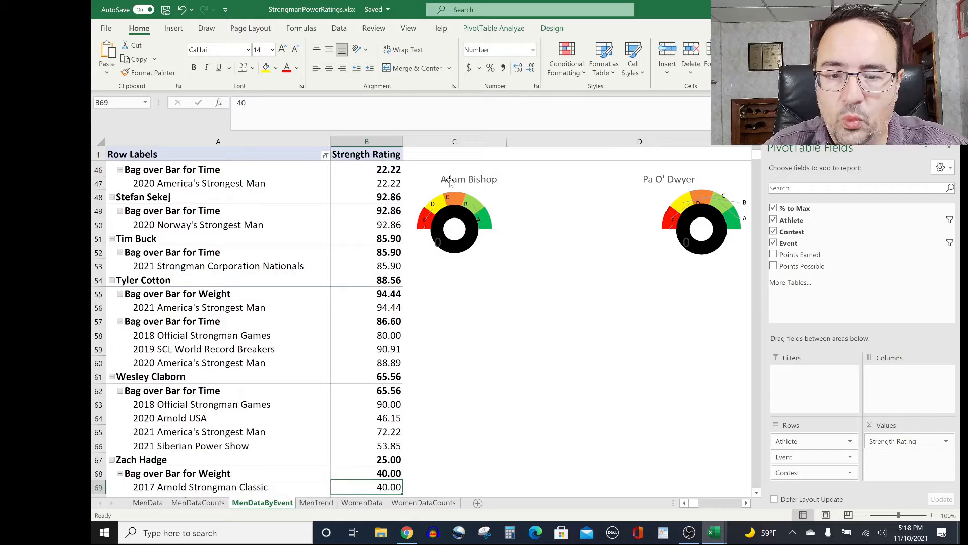
scroll(down, 3)
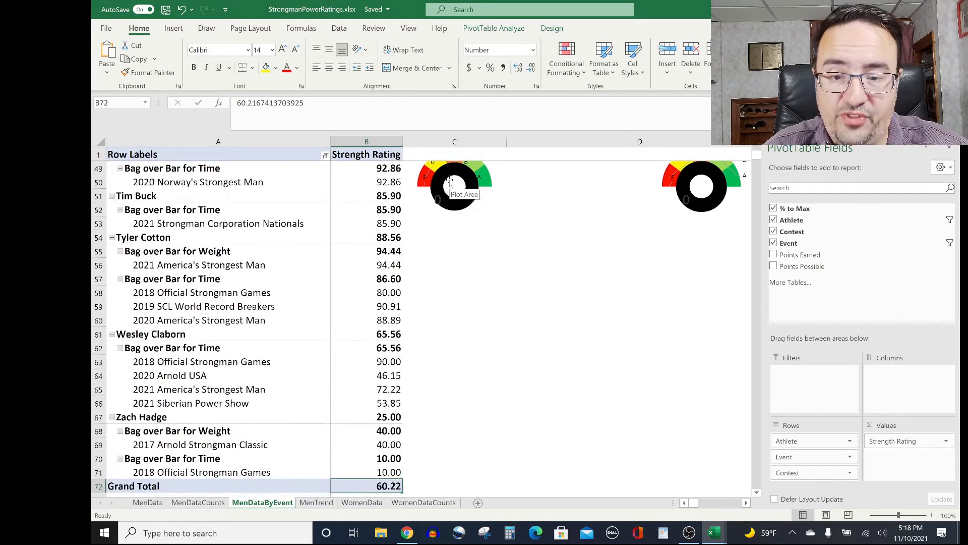